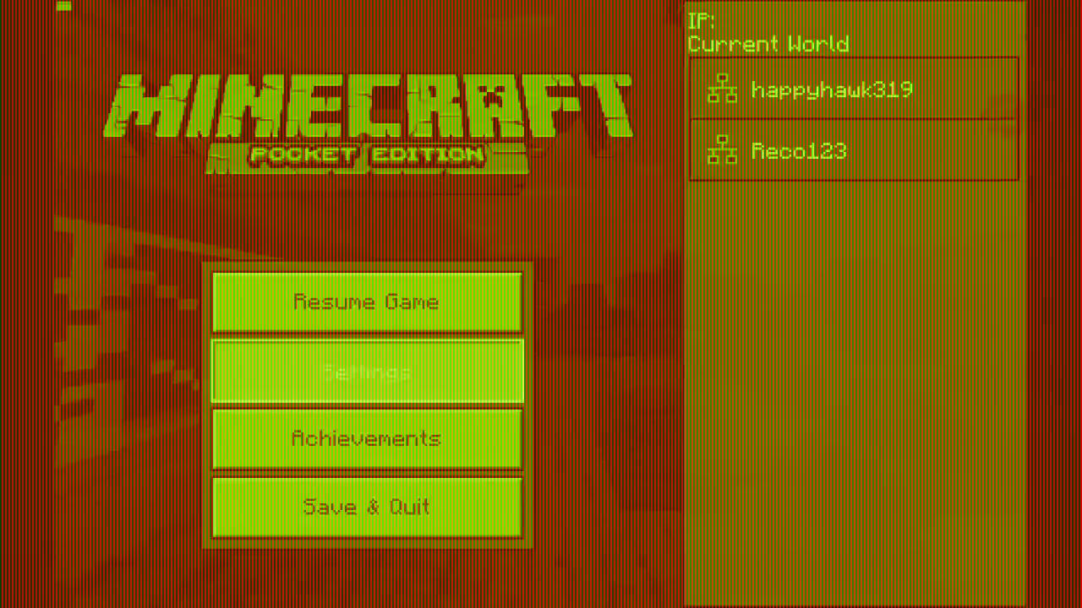
Review the world's Game Settings, showing Creative personal mode and Peaceful difficulty
click(365, 372)
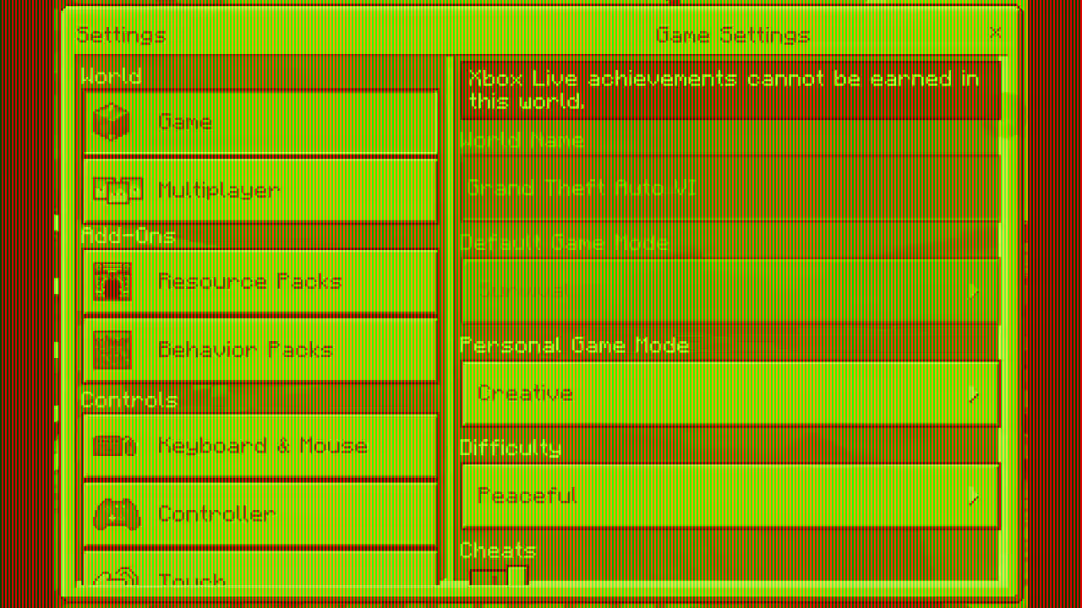
scroll(down, 3)
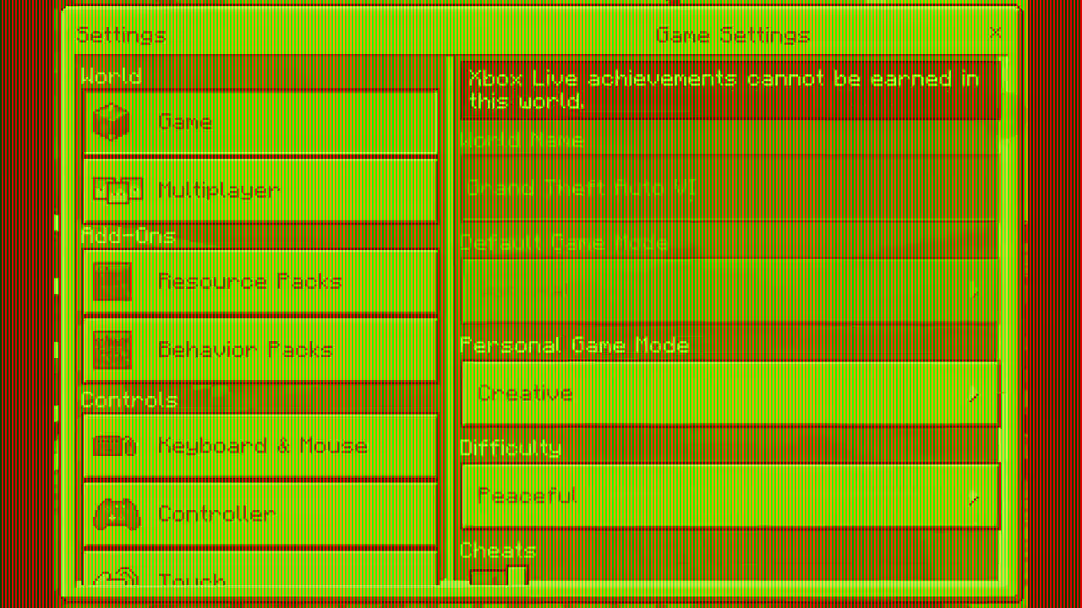
scroll(down, 3)
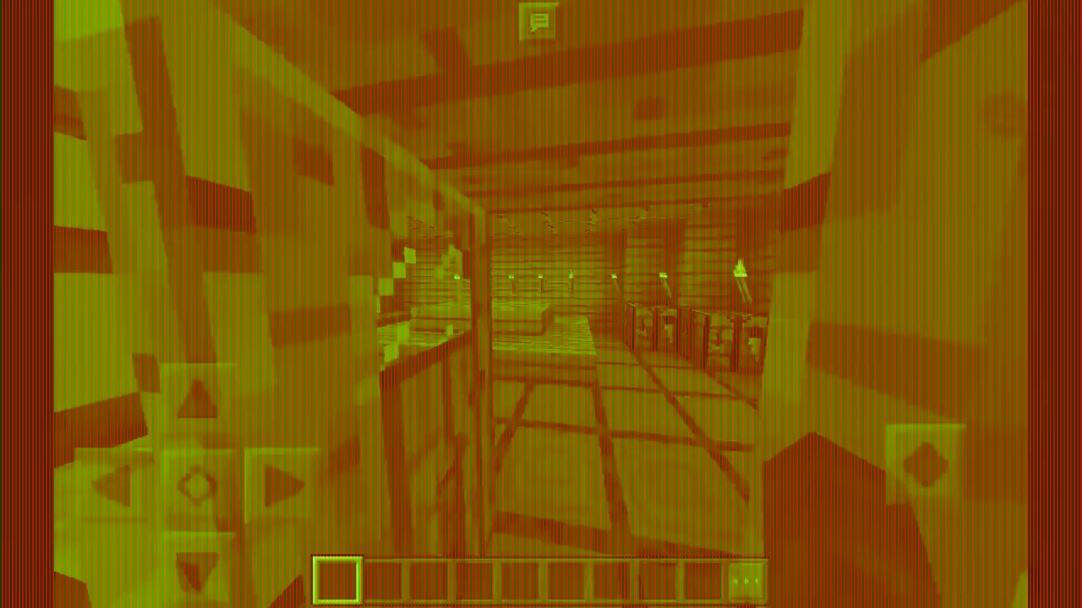
Send the message 'hello' in the world chat
click(541, 21)
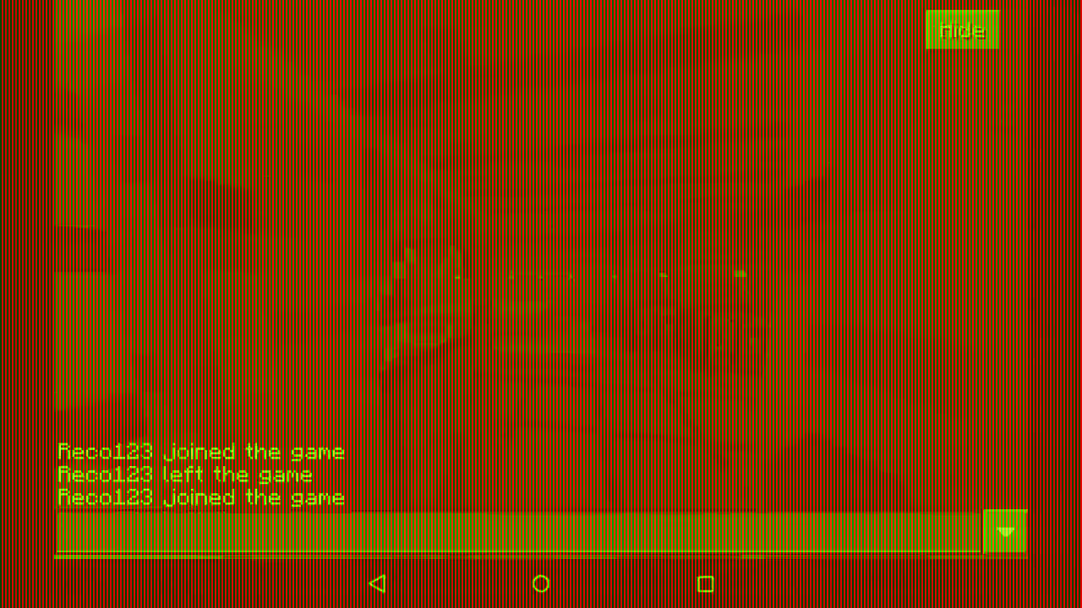
click(1003, 532)
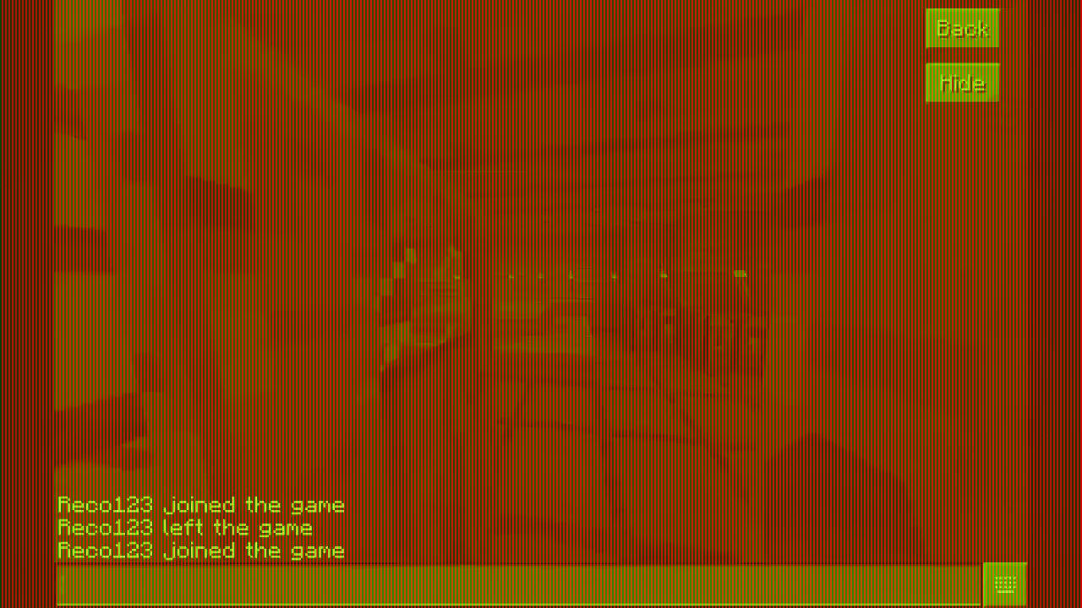
click(1004, 583)
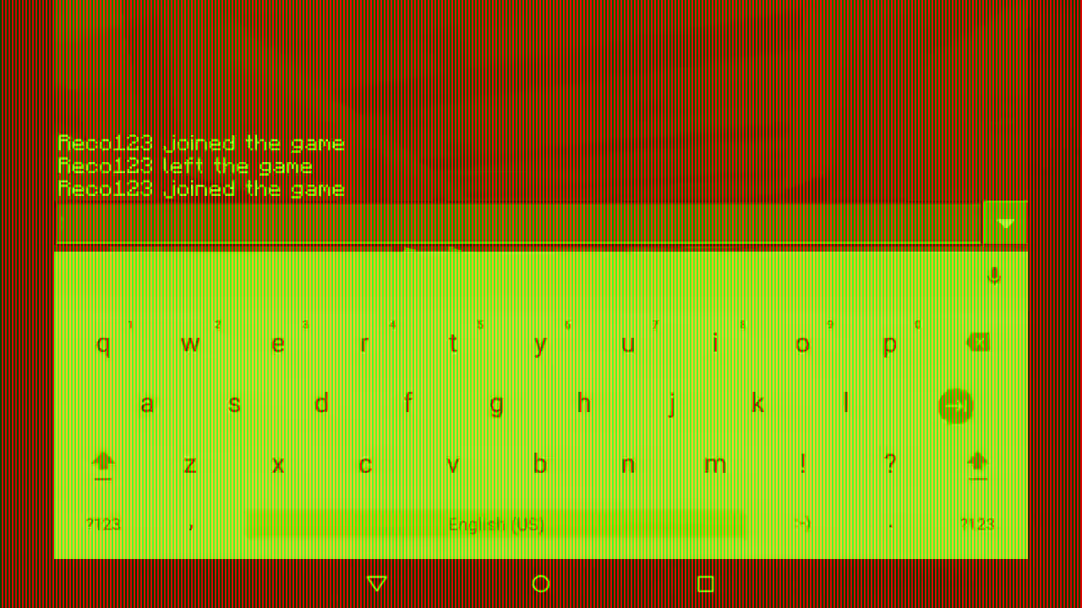
text(he)
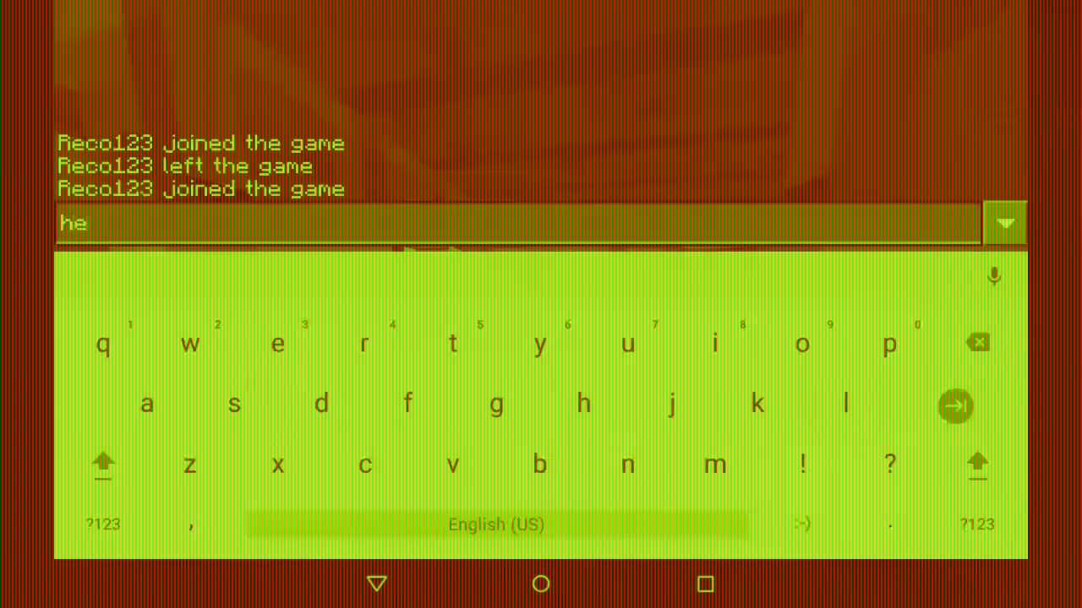
text(llo)
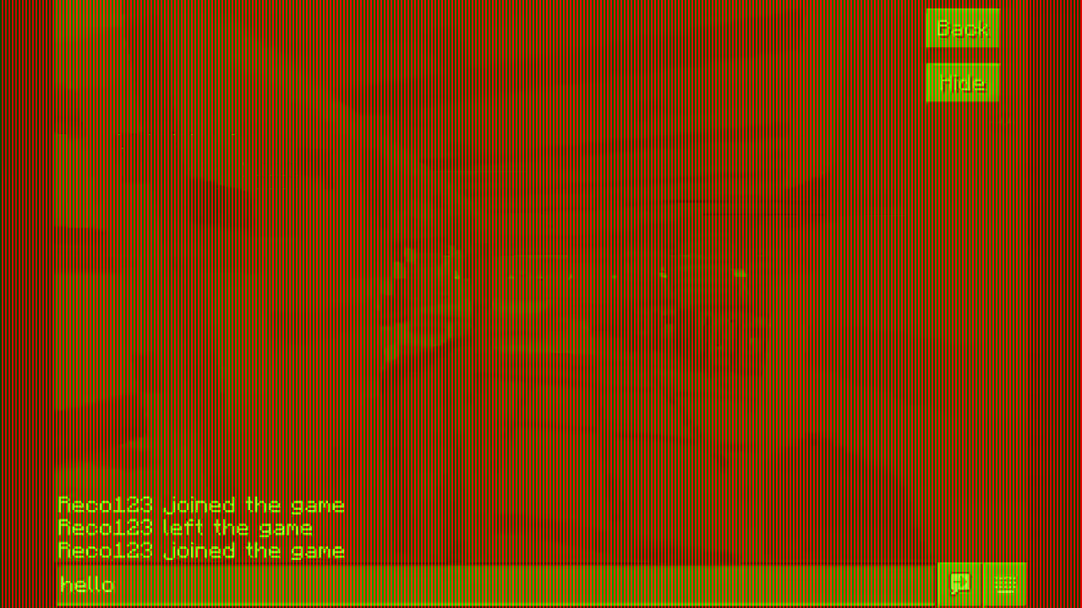
click(958, 585)
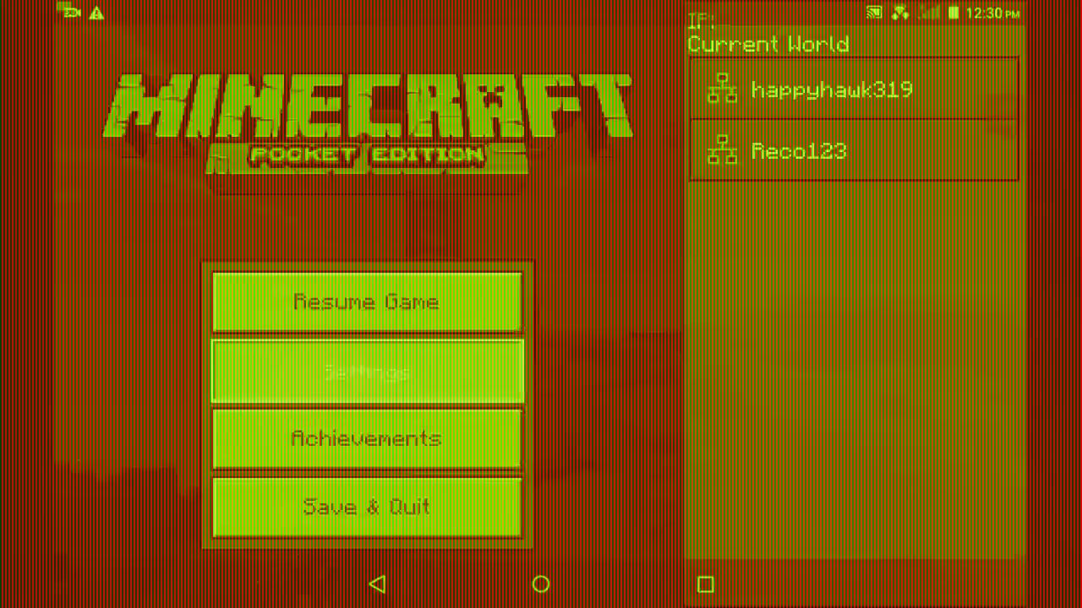
Set Camera Perspective to Third Person Front in Video settings and resume play
click(367, 372)
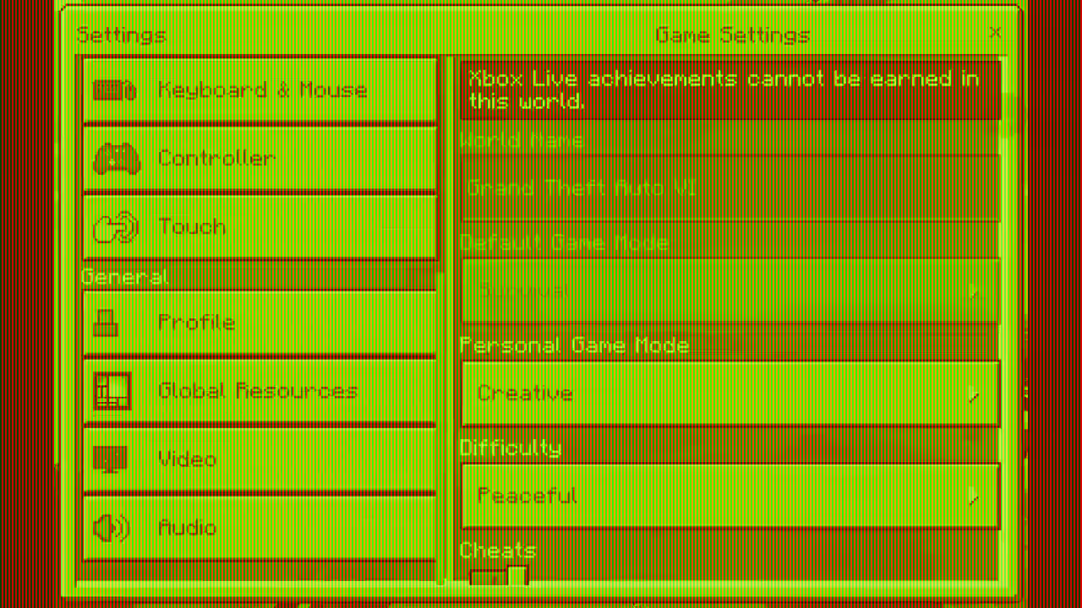
click(196, 321)
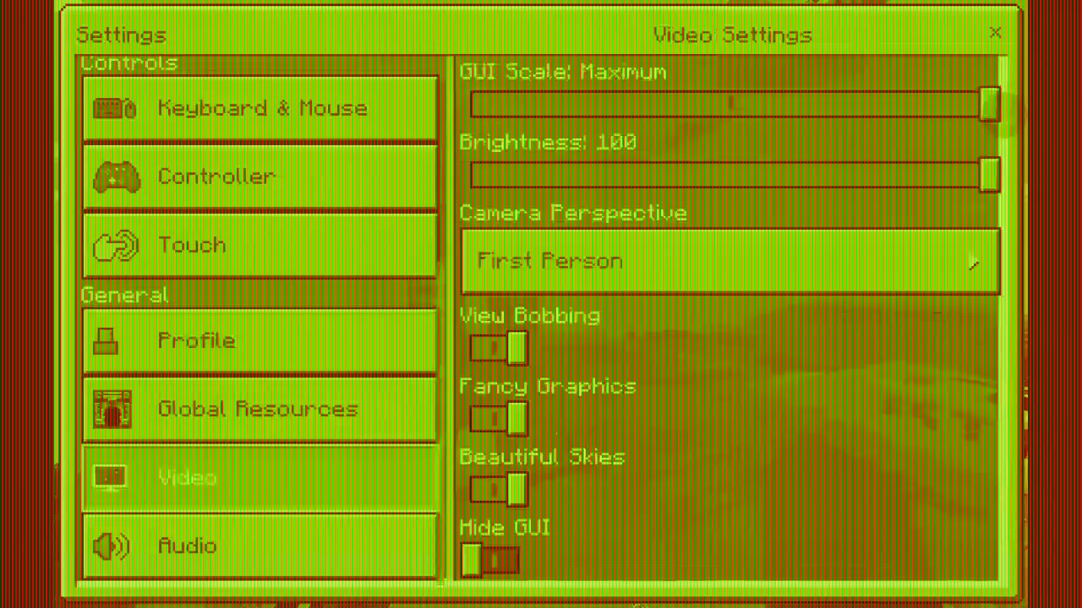
click(730, 260)
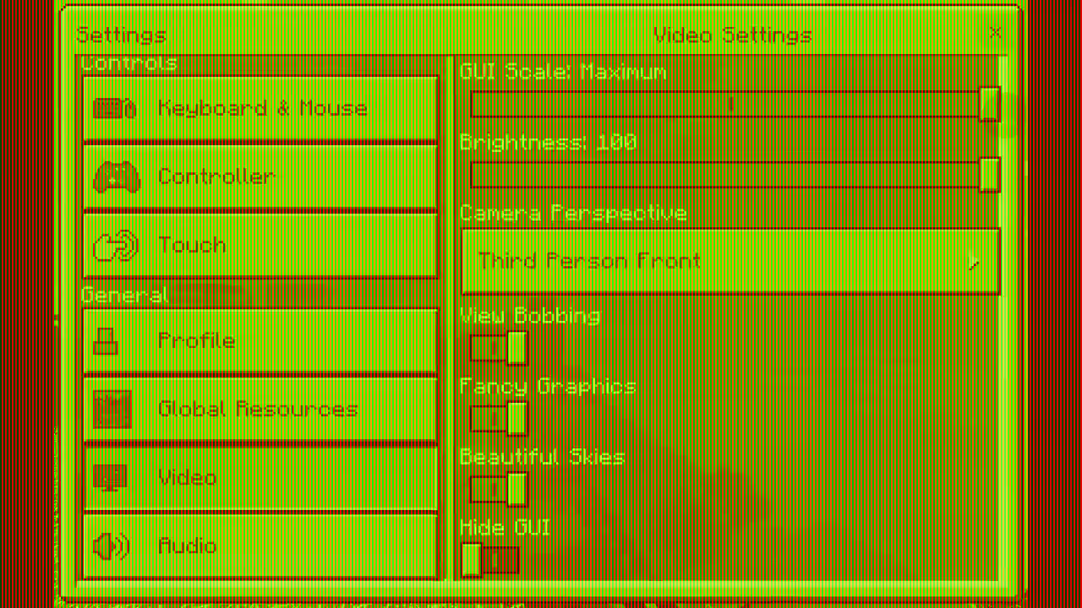
click(993, 33)
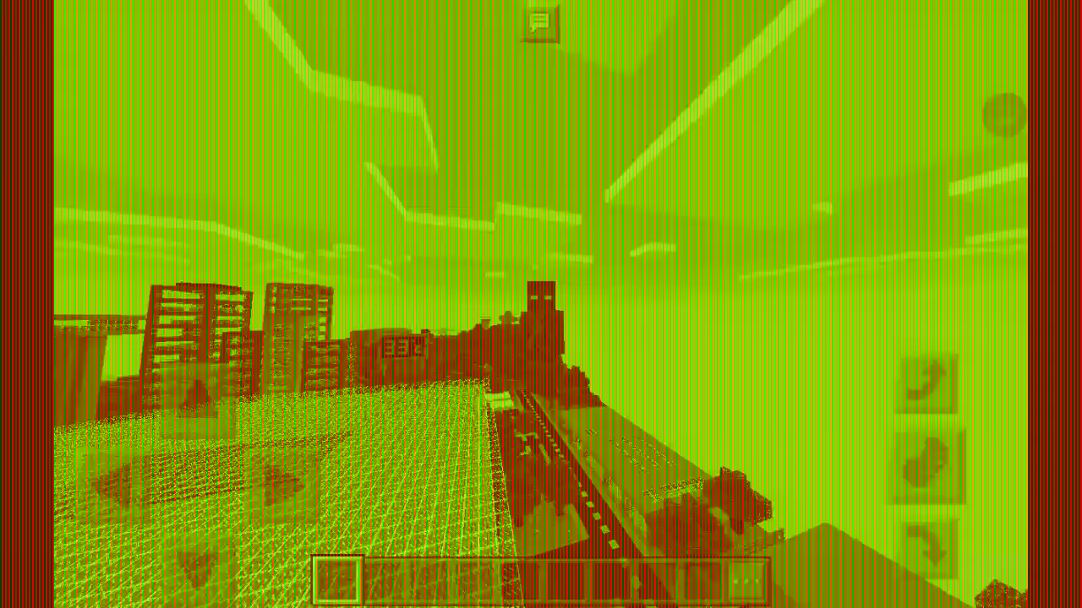